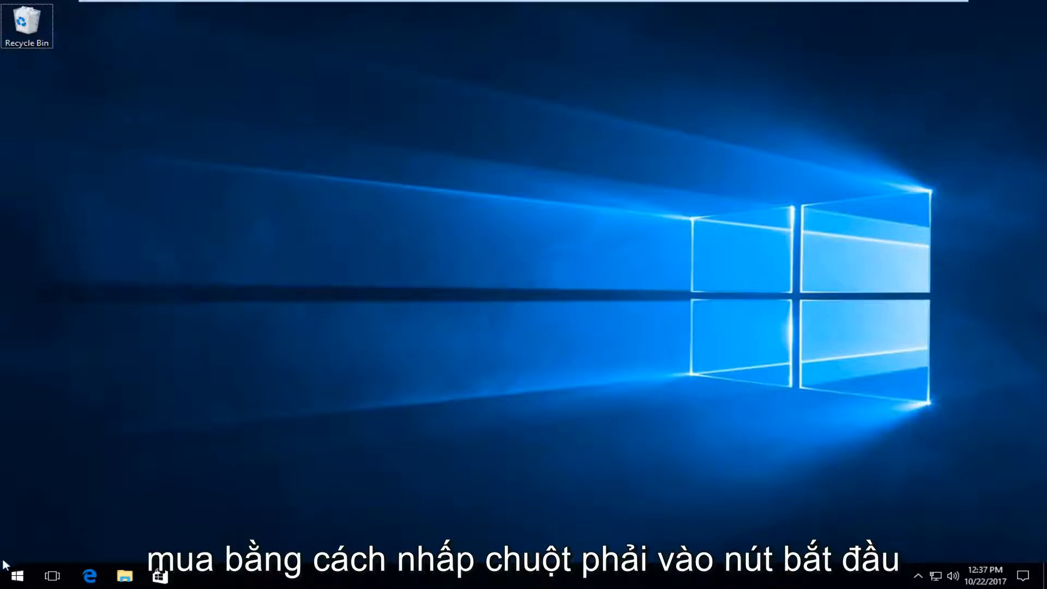
# Launch Command Prompt (Admin) from the Start quick menu and accept the UAC prompt.
pyautogui.rightClick(13, 574)
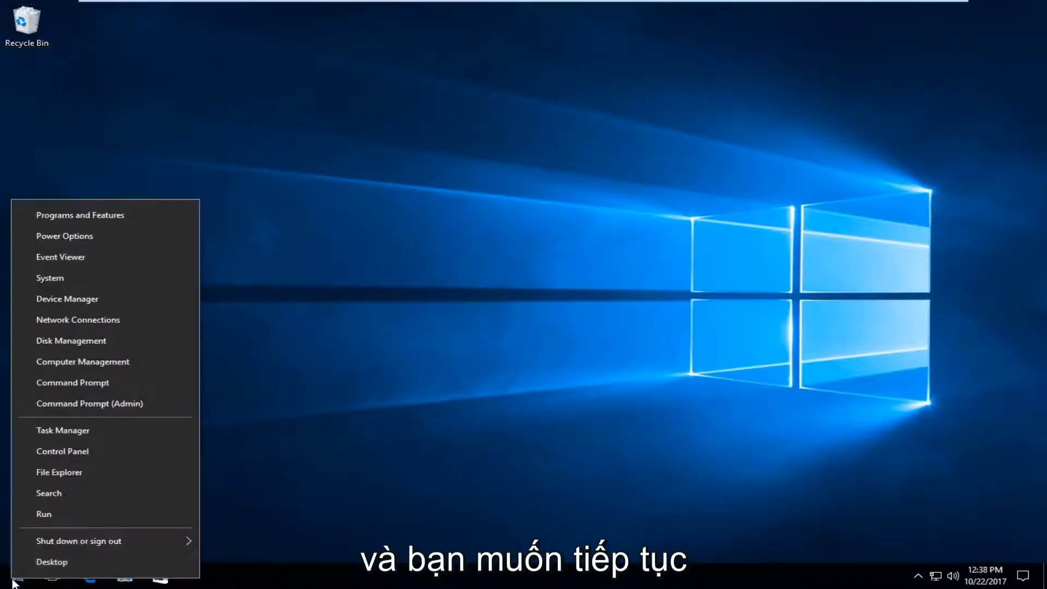
pyautogui.moveTo(91, 403)
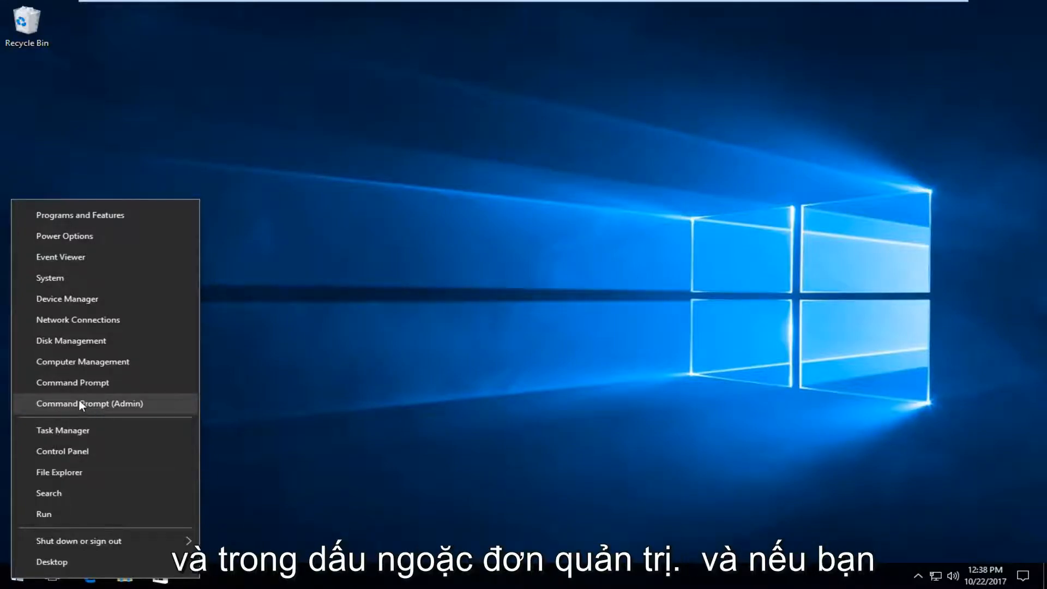
pyautogui.click(88, 403)
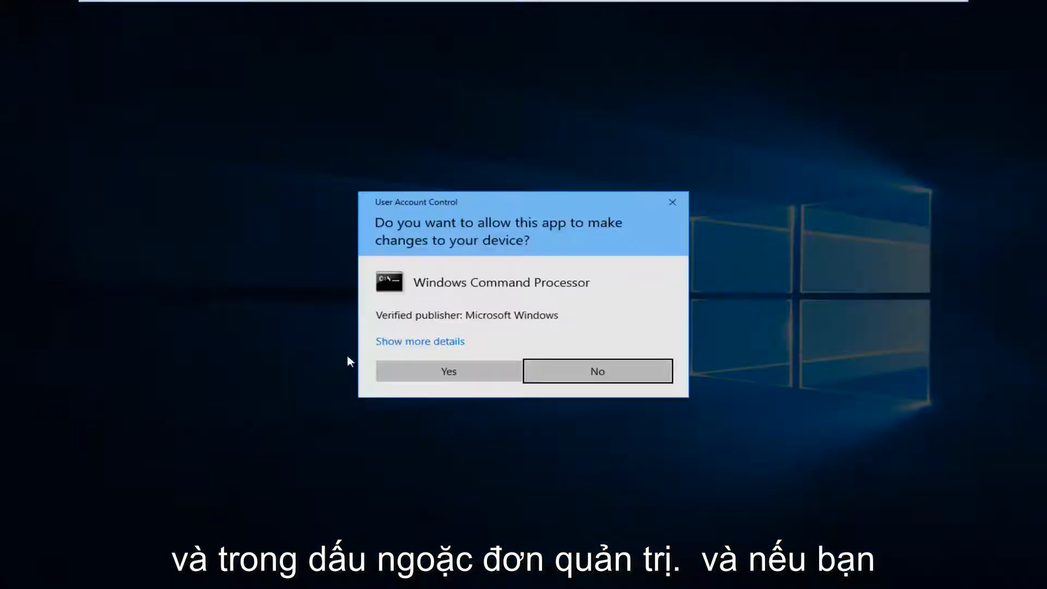
pyautogui.moveTo(448, 371)
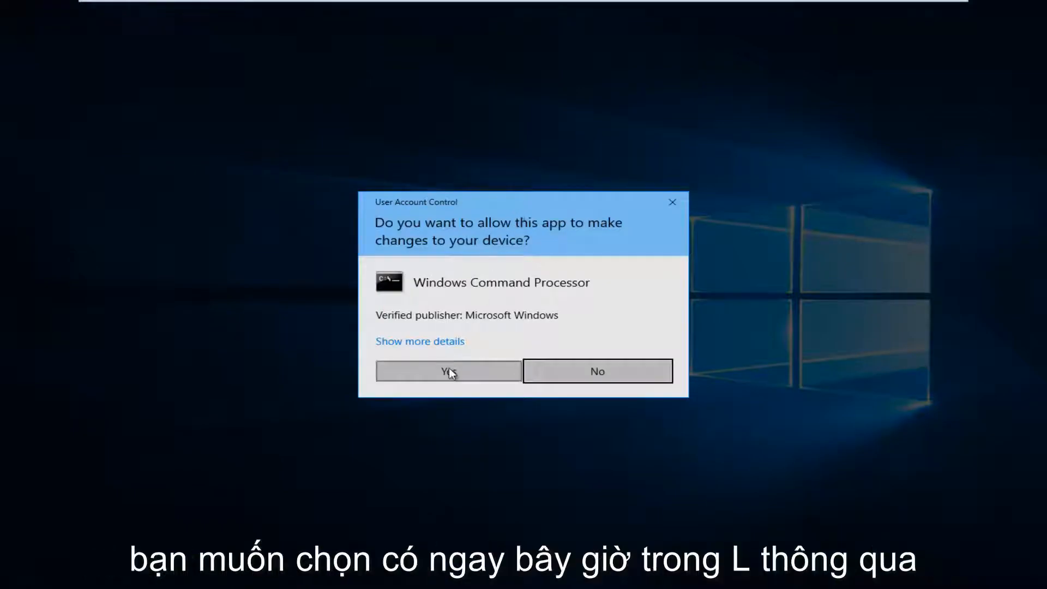
pyautogui.click(448, 371)
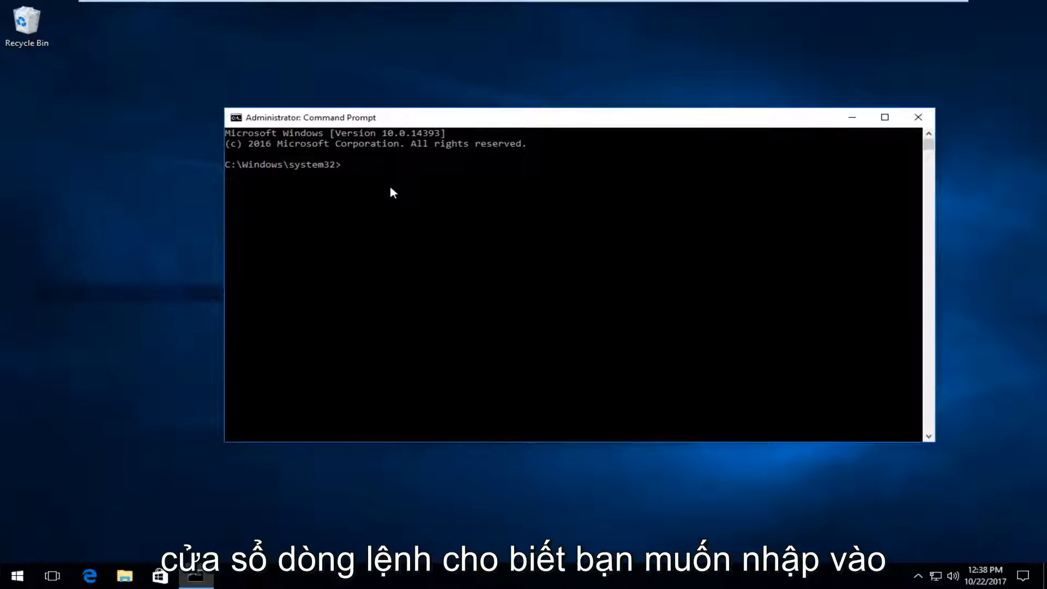
# Run 'netsh int ip reset' in the administrator Command Prompt.
pyautogui.write('net')
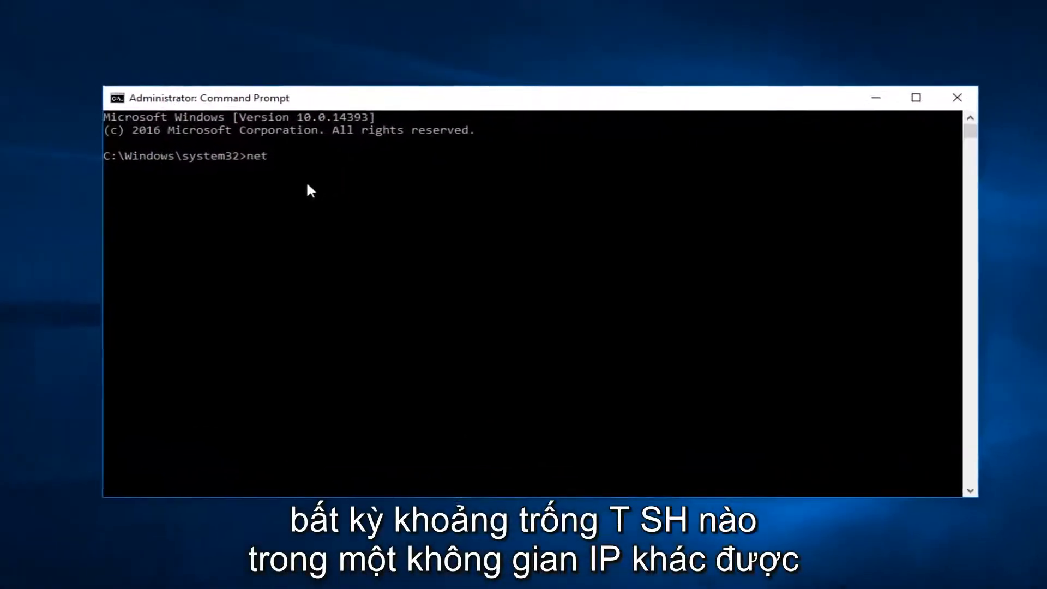
pyautogui.write('sh')
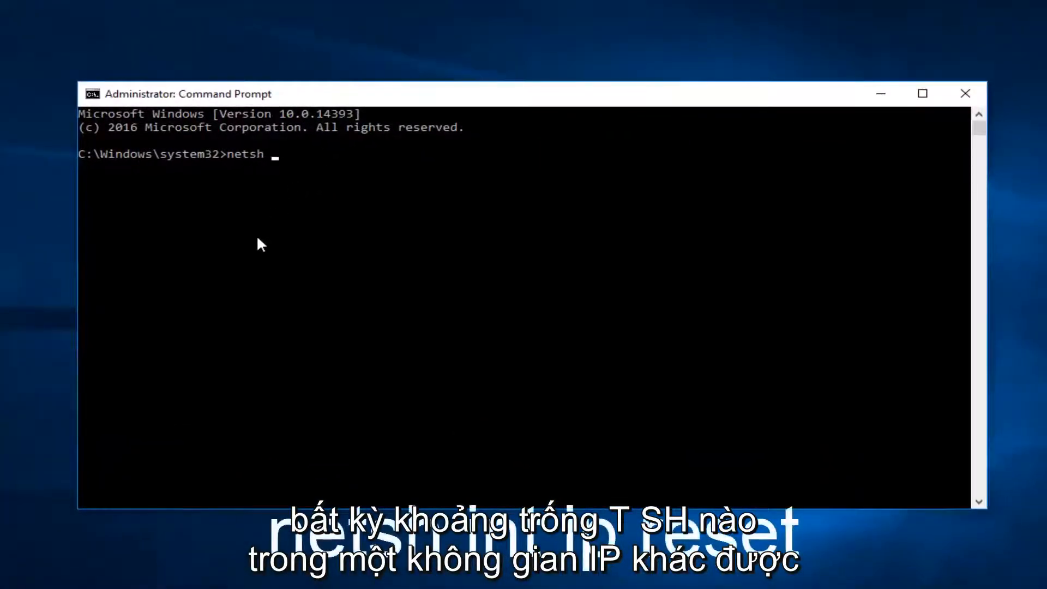
pyautogui.write('int')
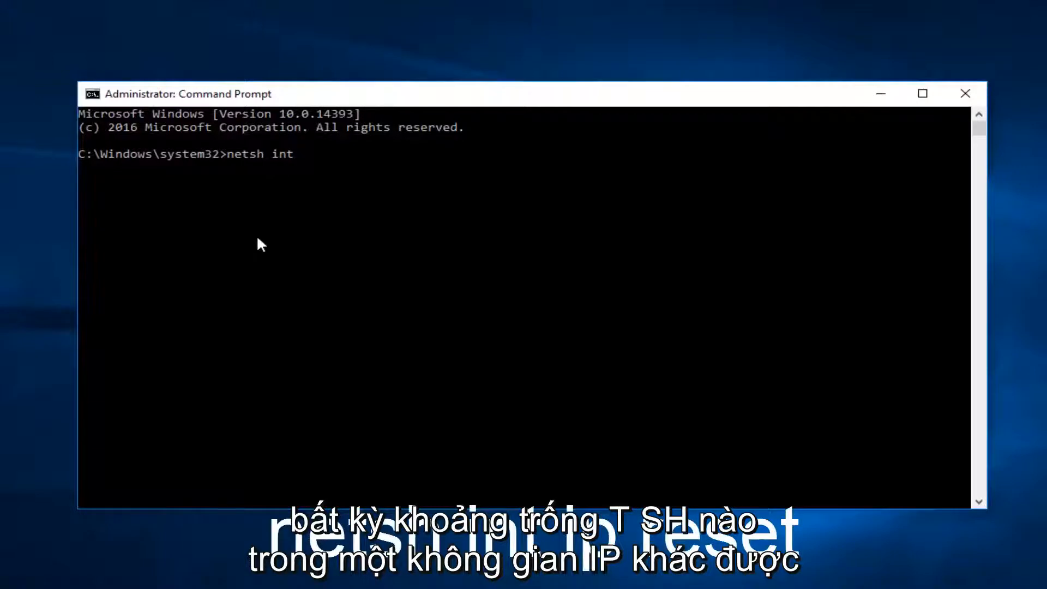
pyautogui.write('ip r')
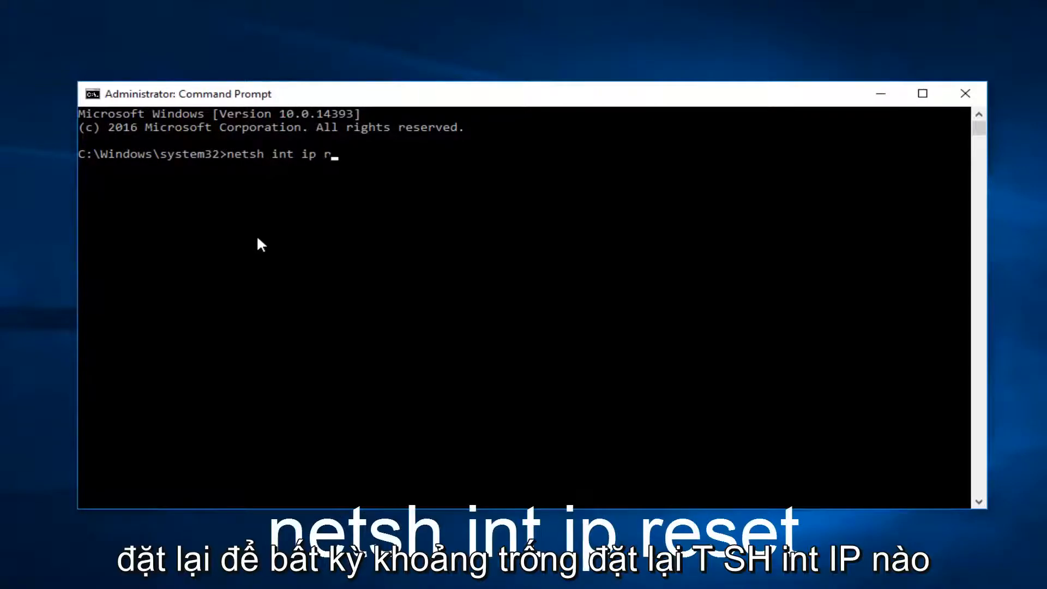
pyautogui.write('eset')
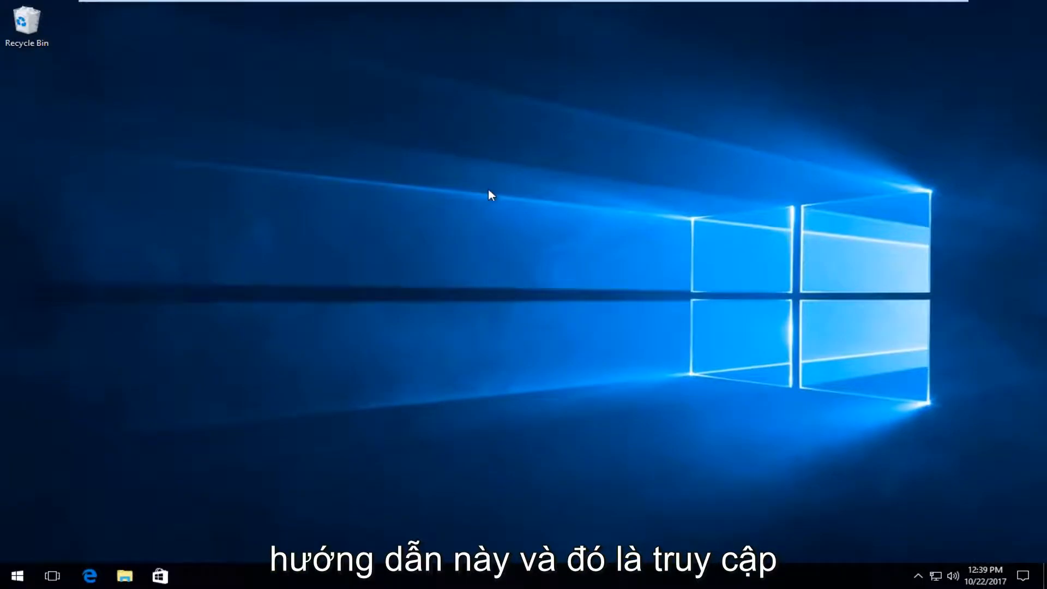
pyautogui.moveTo(967, 575)
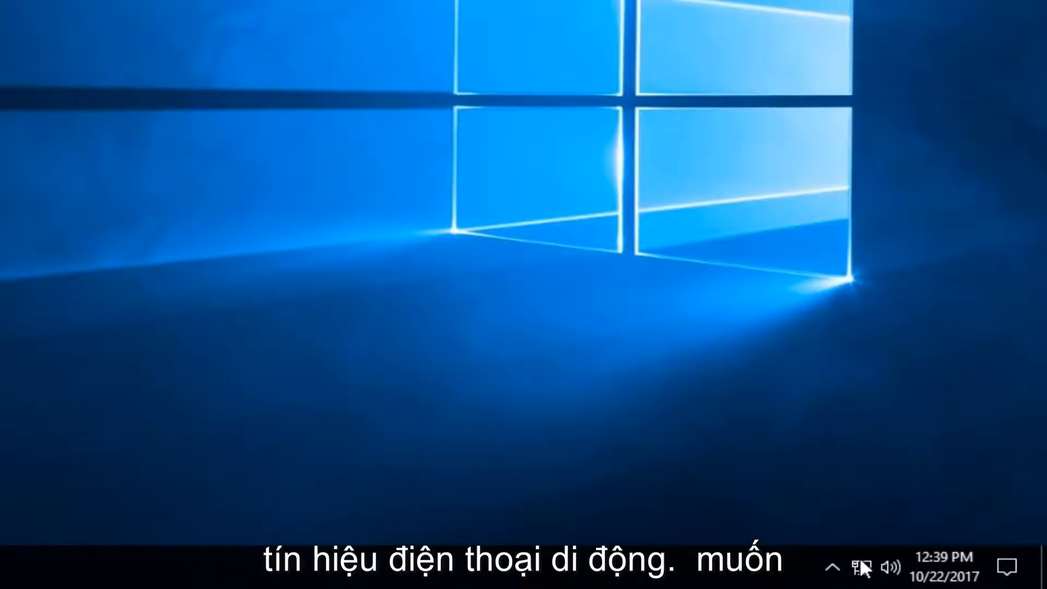
# Reach Network and Sharing Center from the system tray network icon.
pyautogui.rightClick(862, 566)
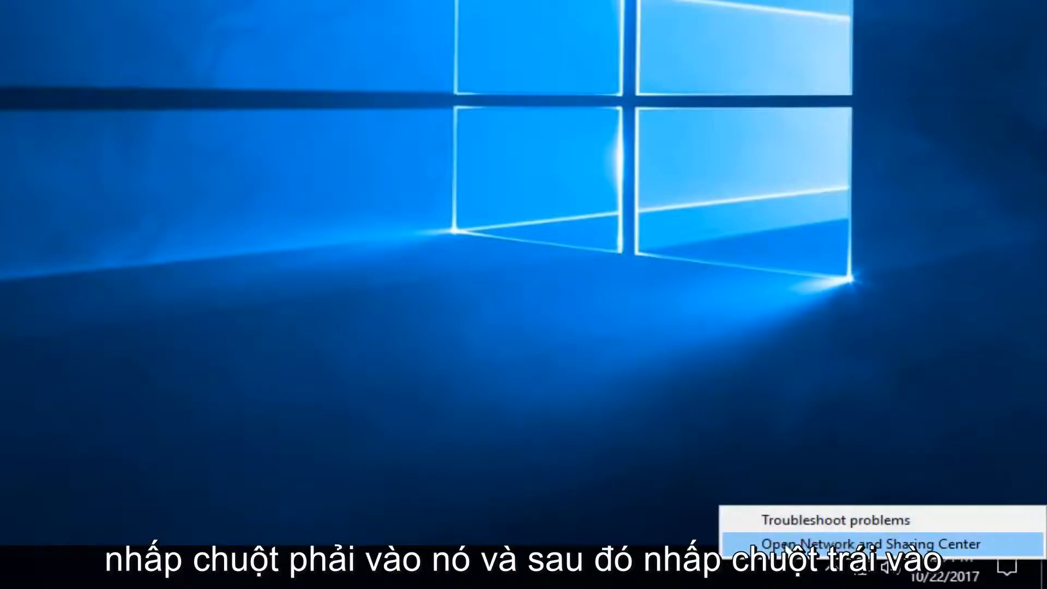
pyautogui.click(861, 543)
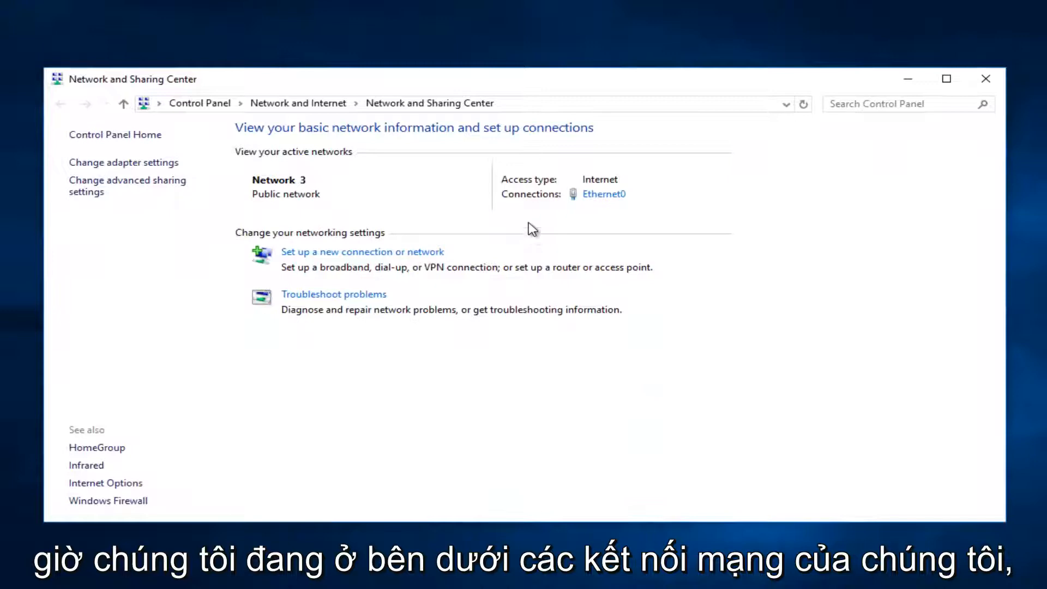
pyautogui.moveTo(604, 194)
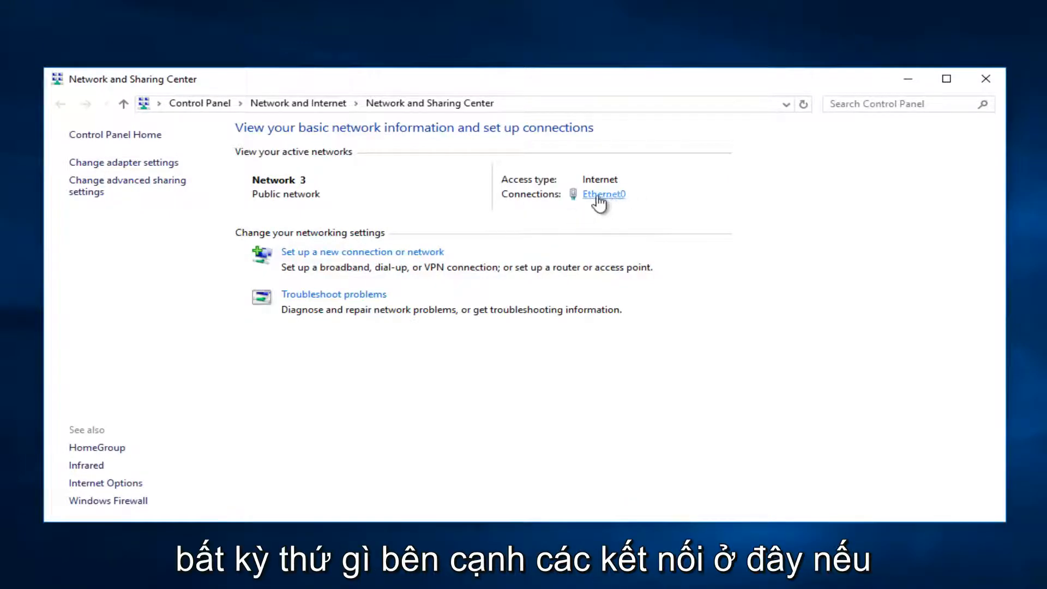
pyautogui.moveTo(575, 198)
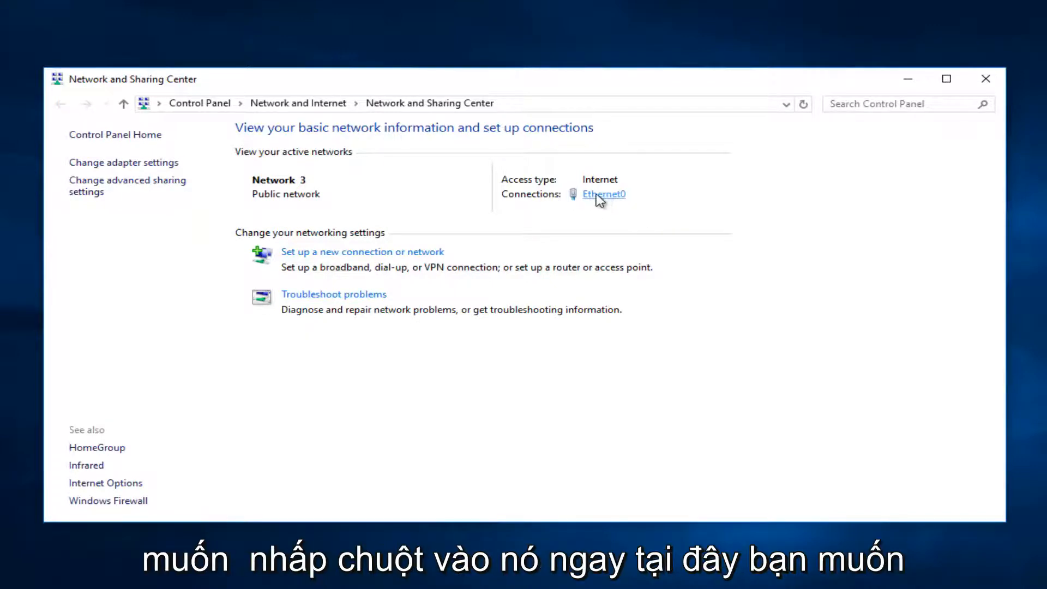
# Bring up Ethernet0 Status and then the Ethernet0 Properties dialog.
pyautogui.click(602, 194)
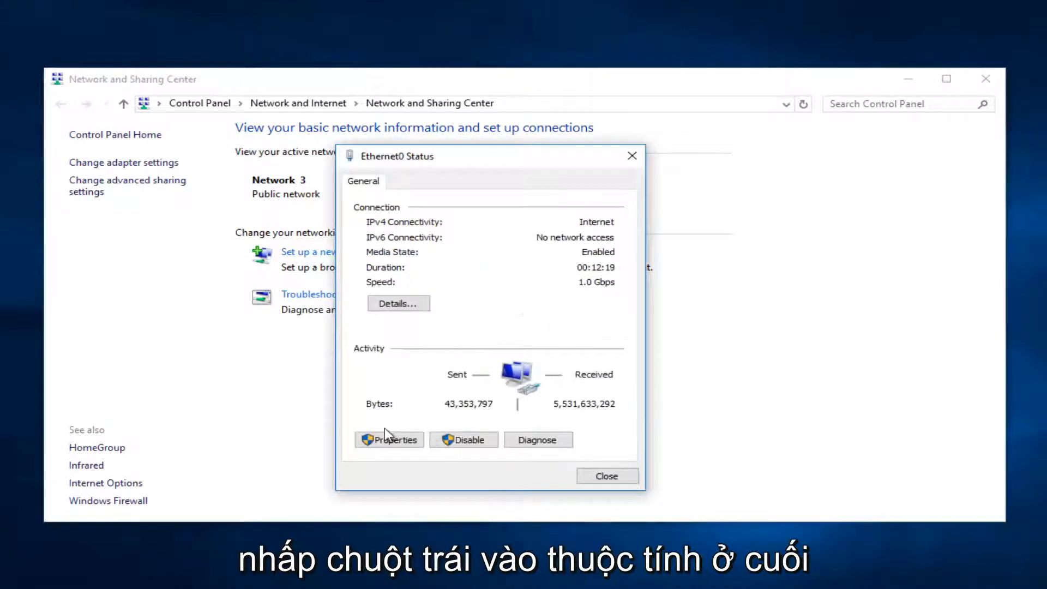
pyautogui.click(388, 439)
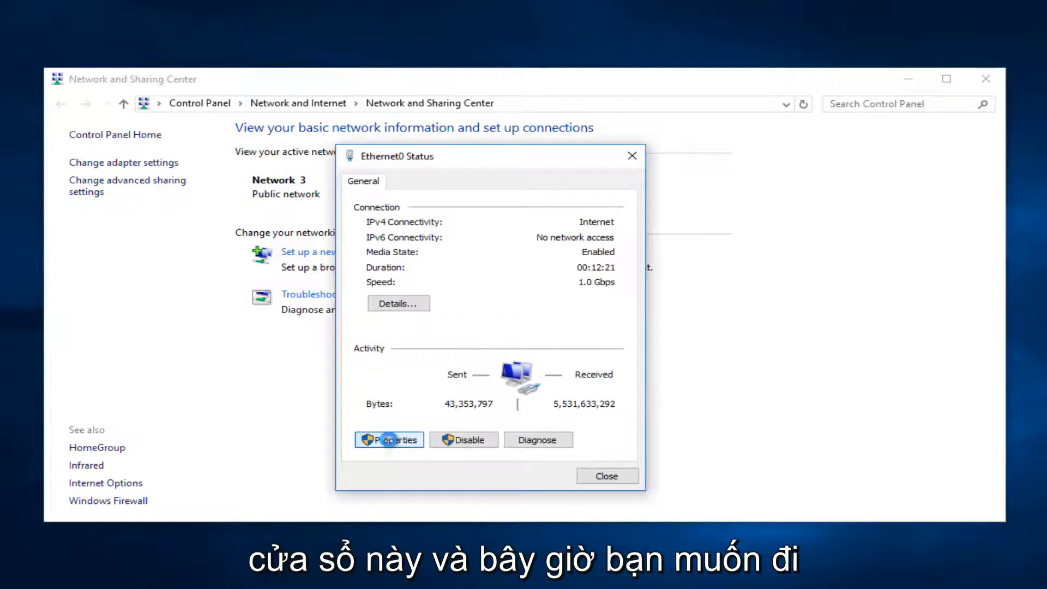
pyautogui.click(388, 440)
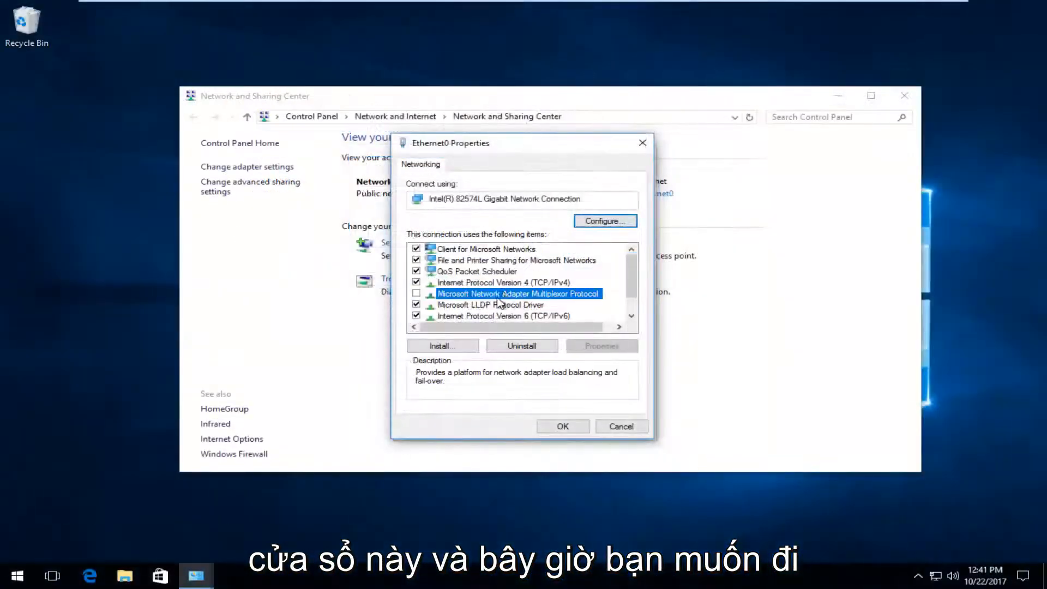
# Confirm IPv4 obtains IP and DNS addresses automatically, then close the Ethernet0 dialogs.
pyautogui.click(505, 281)
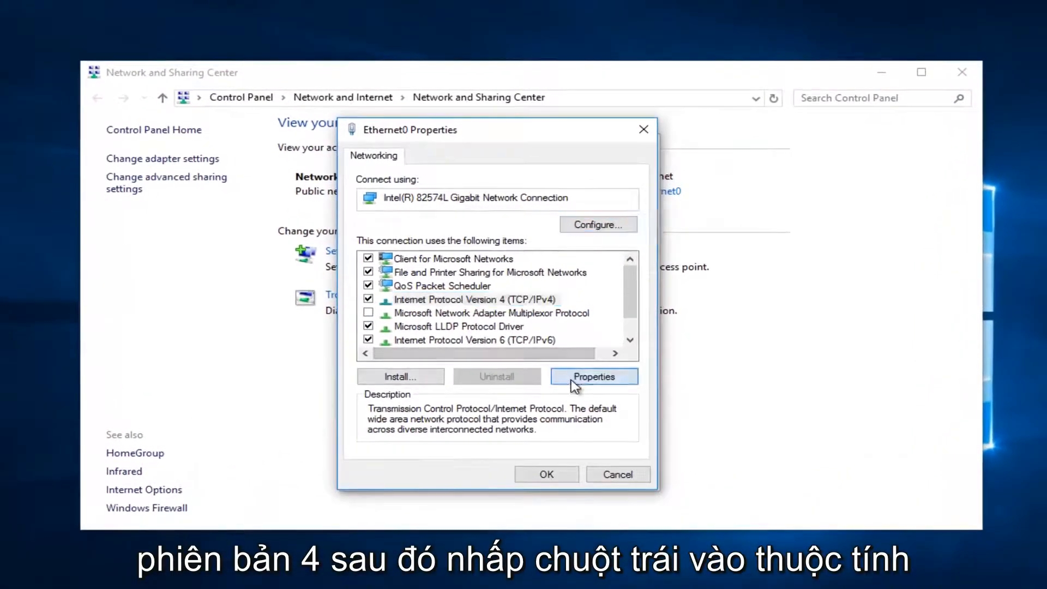
pyautogui.click(593, 376)
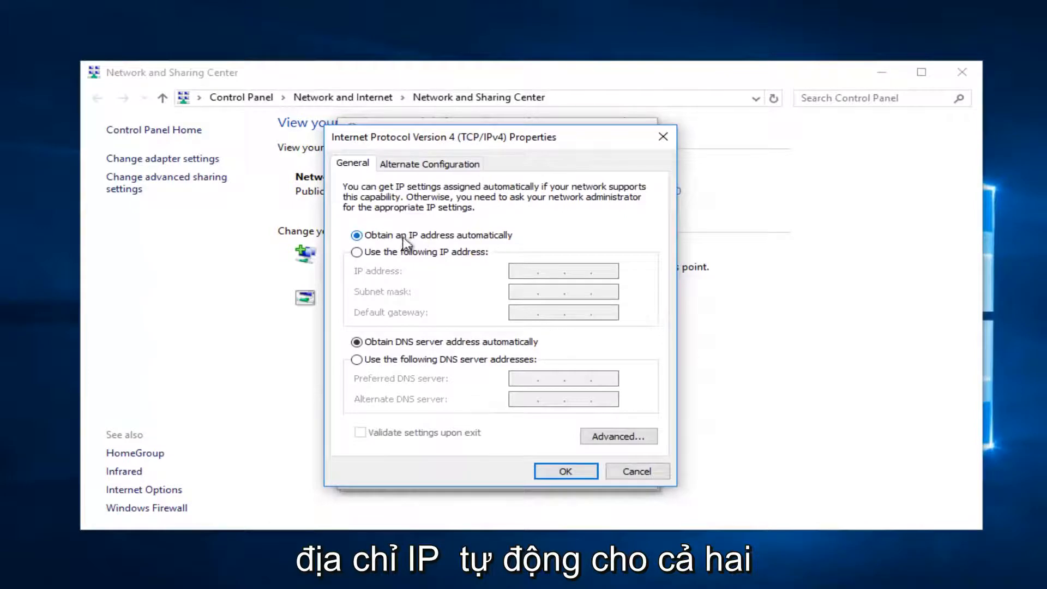
pyautogui.moveTo(565, 471)
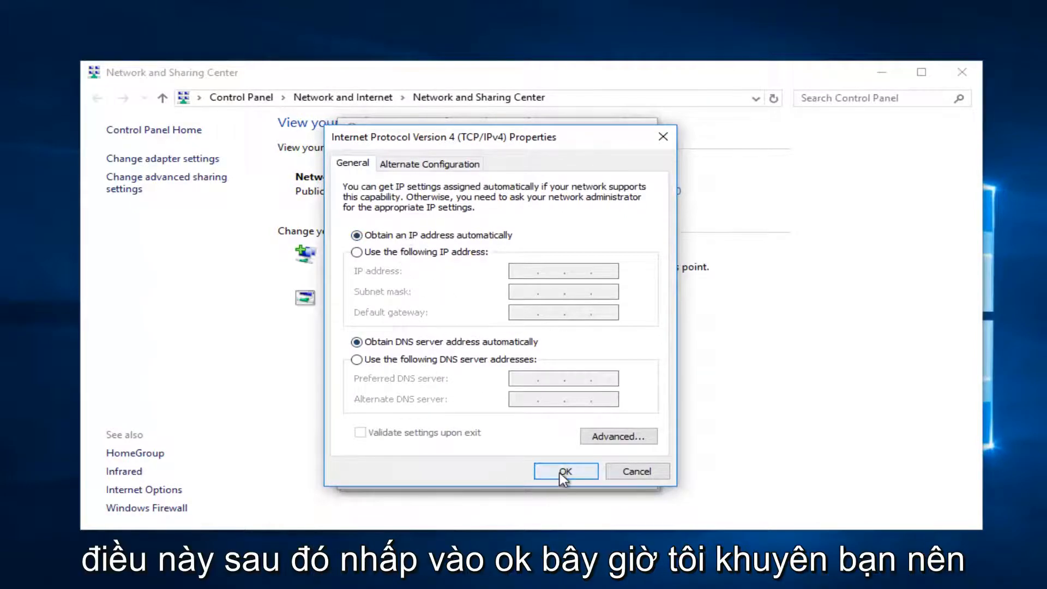
pyautogui.click(566, 471)
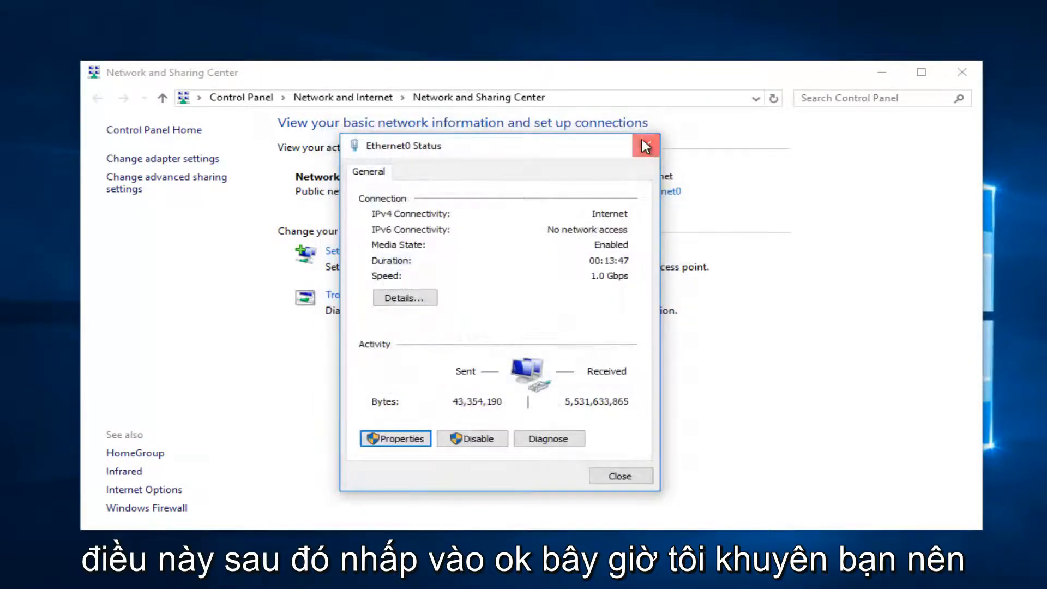
pyautogui.click(644, 145)
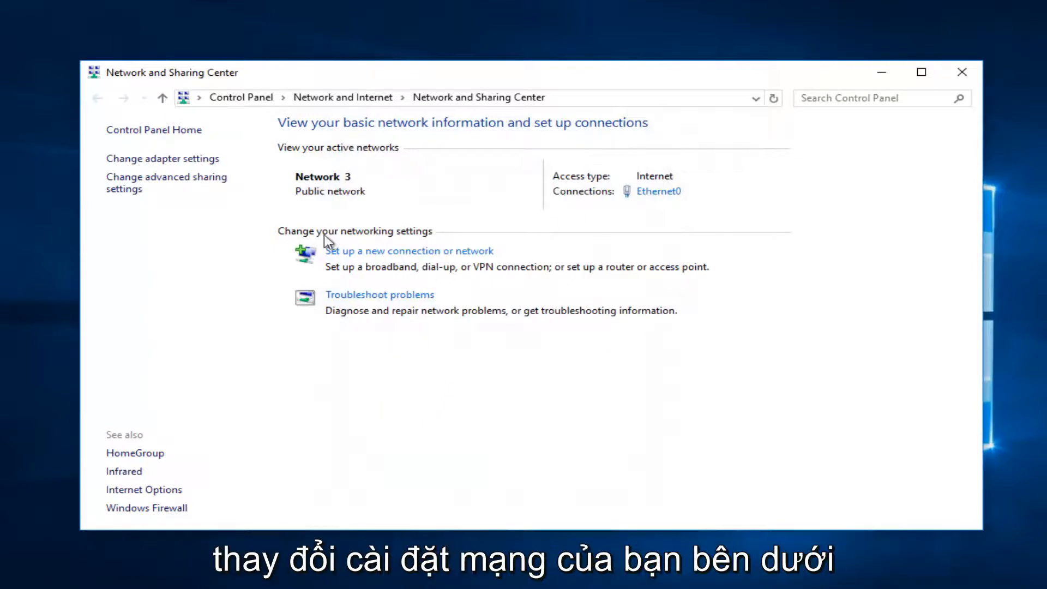
pyautogui.moveTo(400, 301)
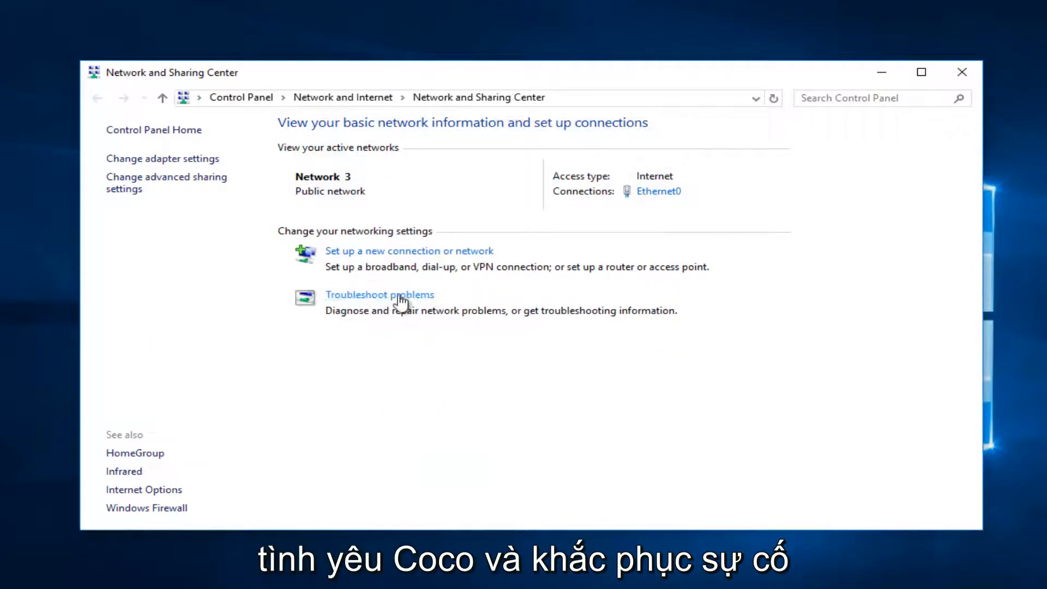
pyautogui.moveTo(407, 330)
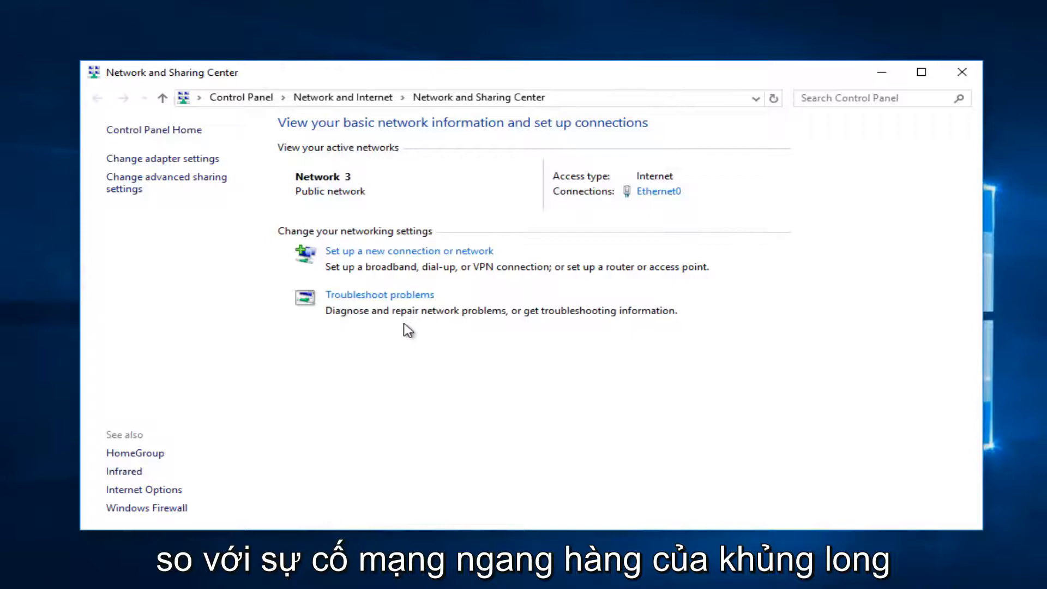
pyautogui.moveTo(447, 308)
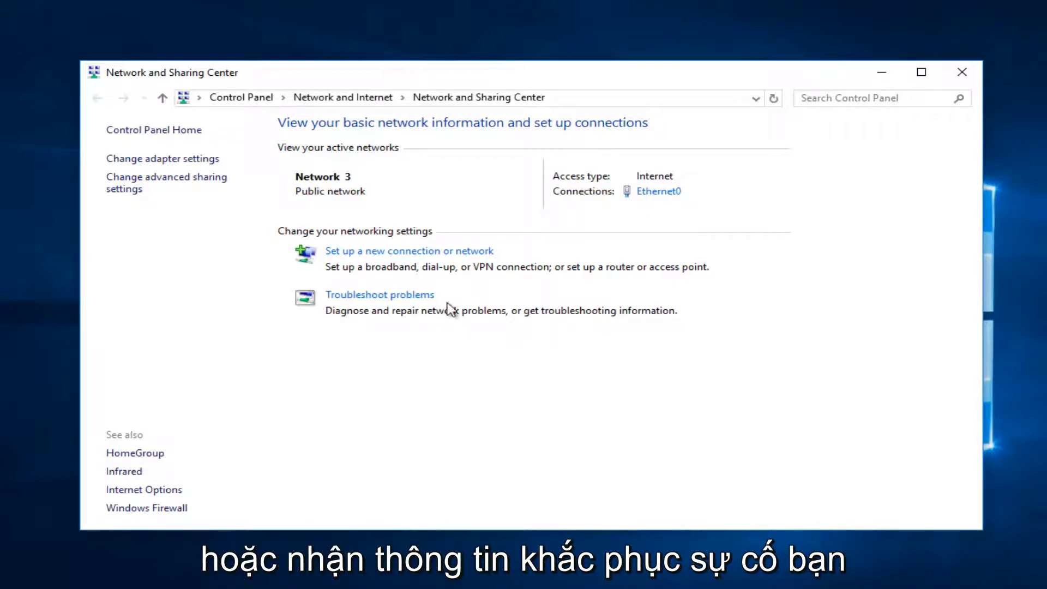
# Show the Network and Internet troubleshooters via Troubleshoot problems.
pyautogui.click(380, 294)
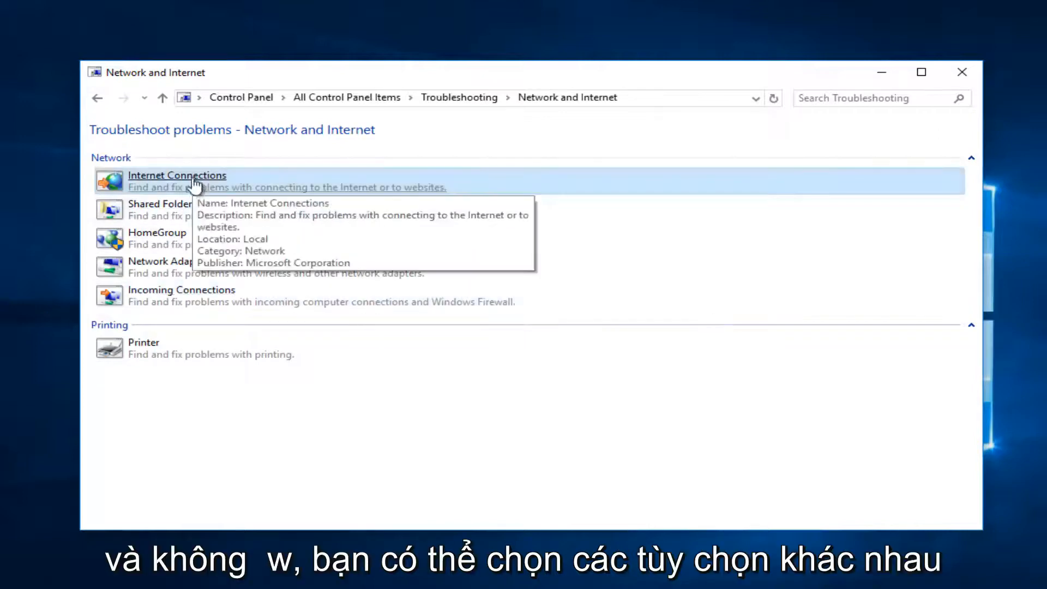
pyautogui.moveTo(170, 189)
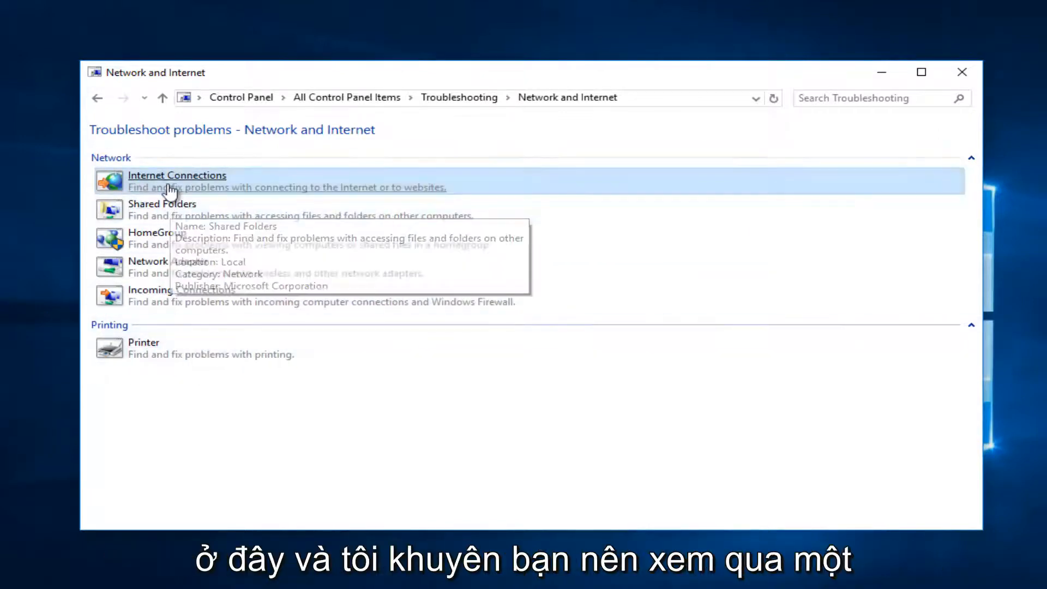
pyautogui.moveTo(174, 296)
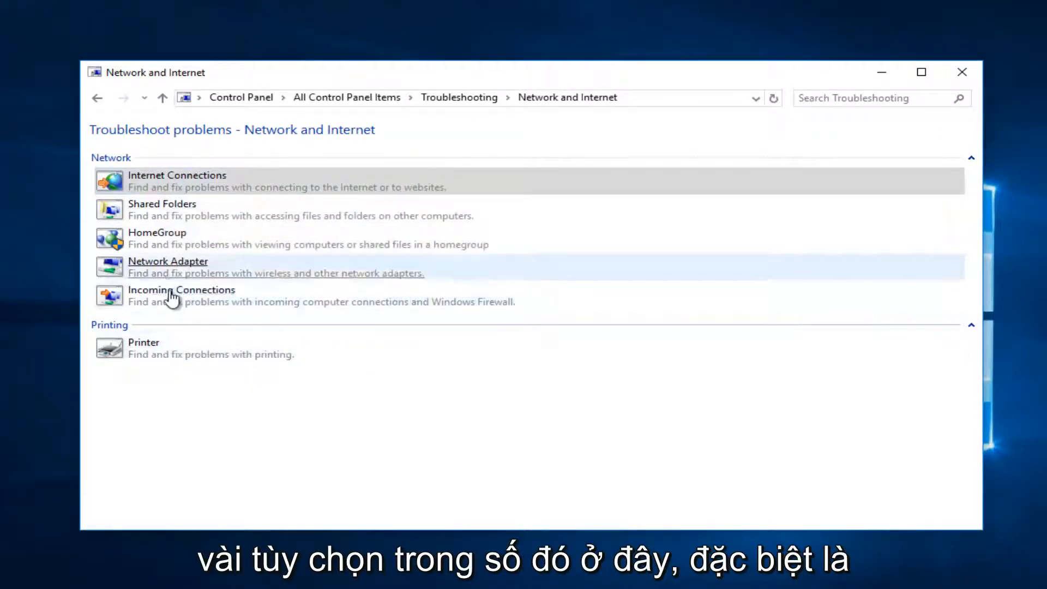
pyautogui.moveTo(113, 181)
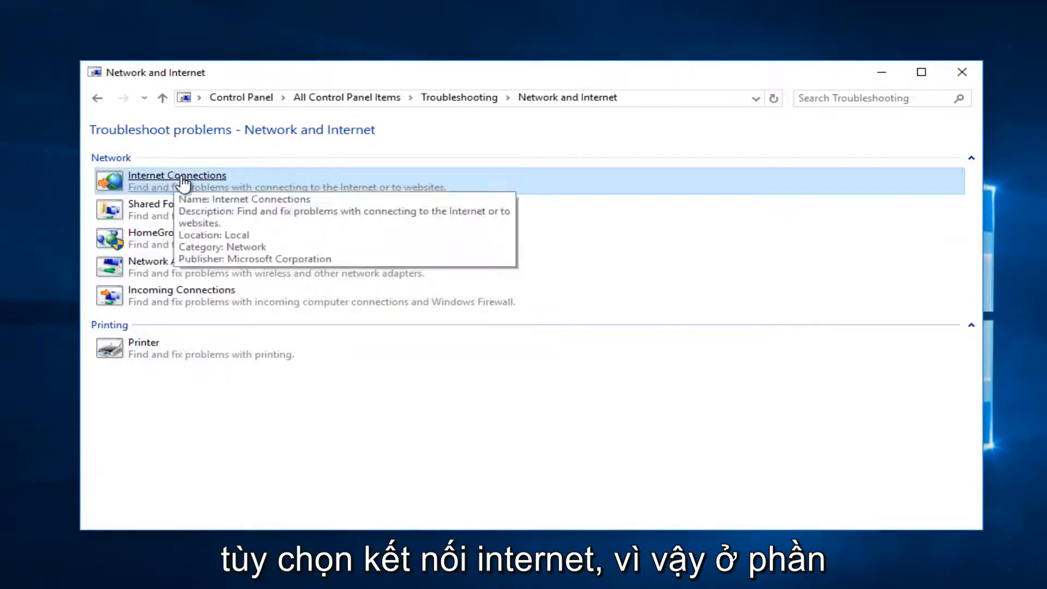
# Launch the Internet Connections troubleshooter from the list.
pyautogui.click(176, 175)
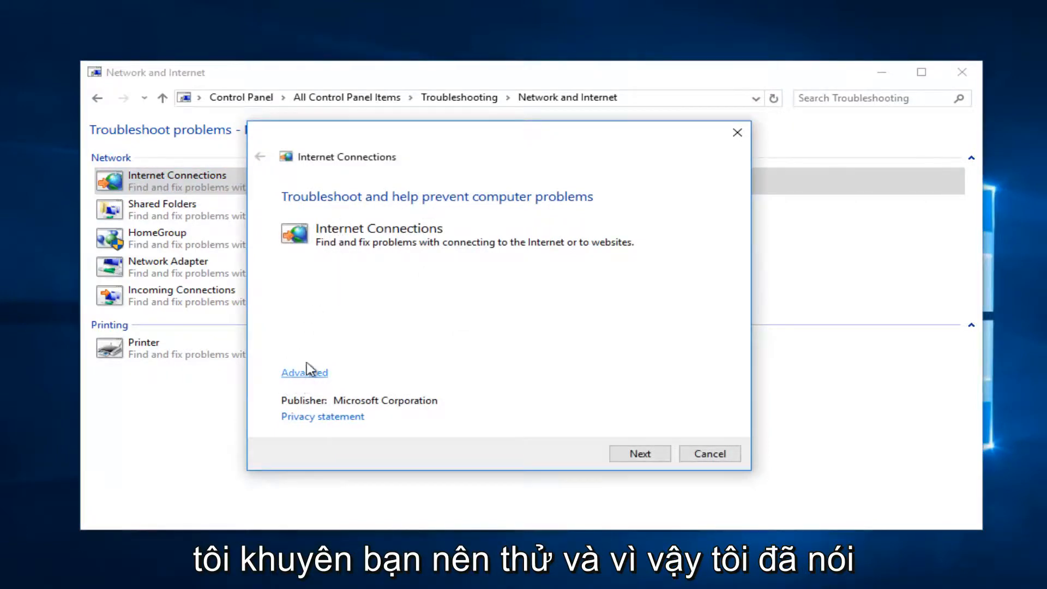
# Run the troubleshooter with 'Apply repairs automatically' to the issue-selection screen, then cancel.
pyautogui.click(304, 372)
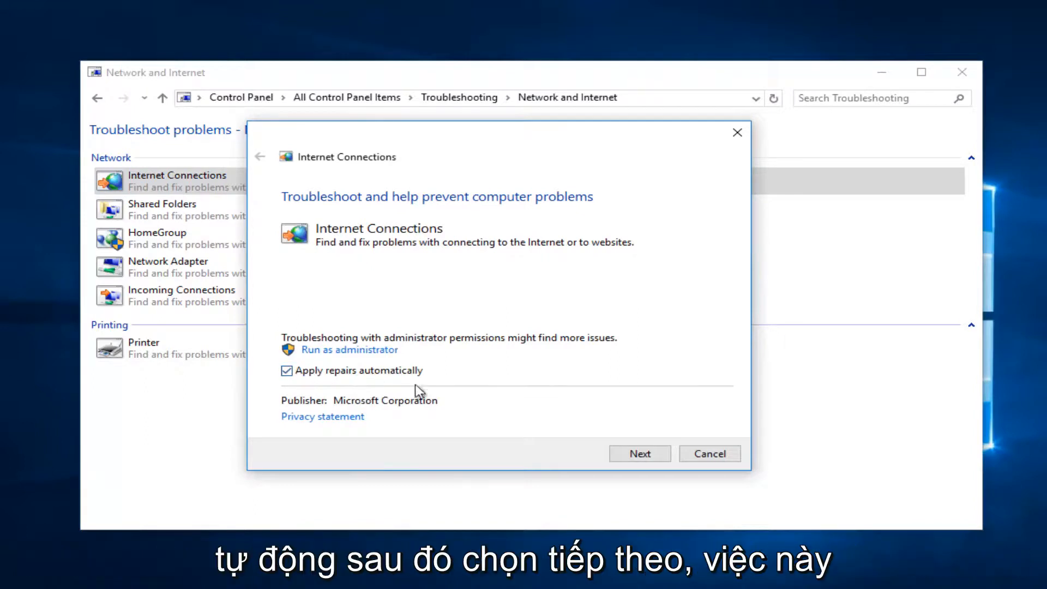
pyautogui.click(638, 454)
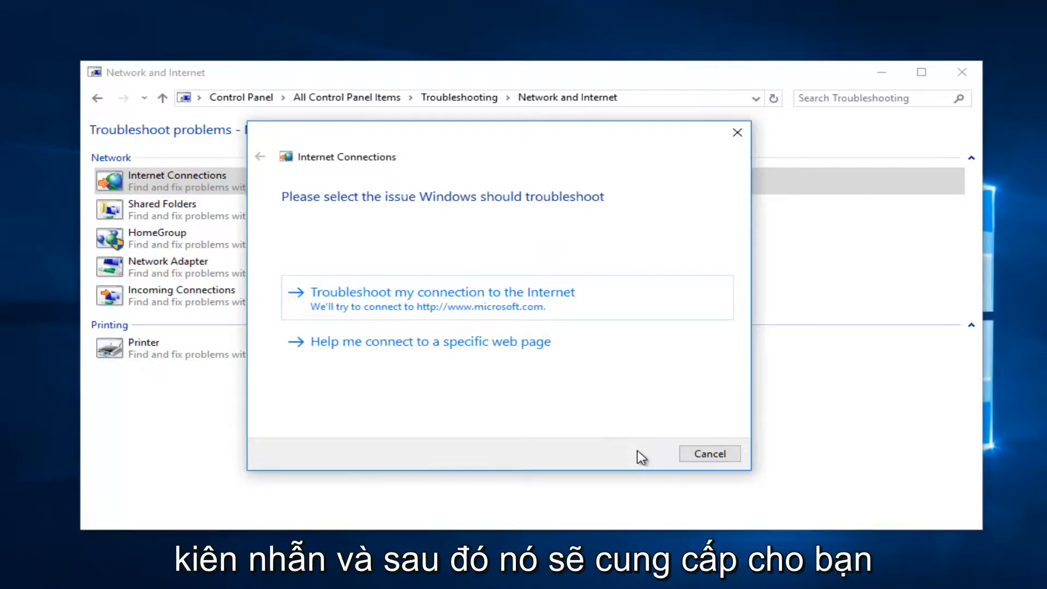
pyautogui.moveTo(467, 310)
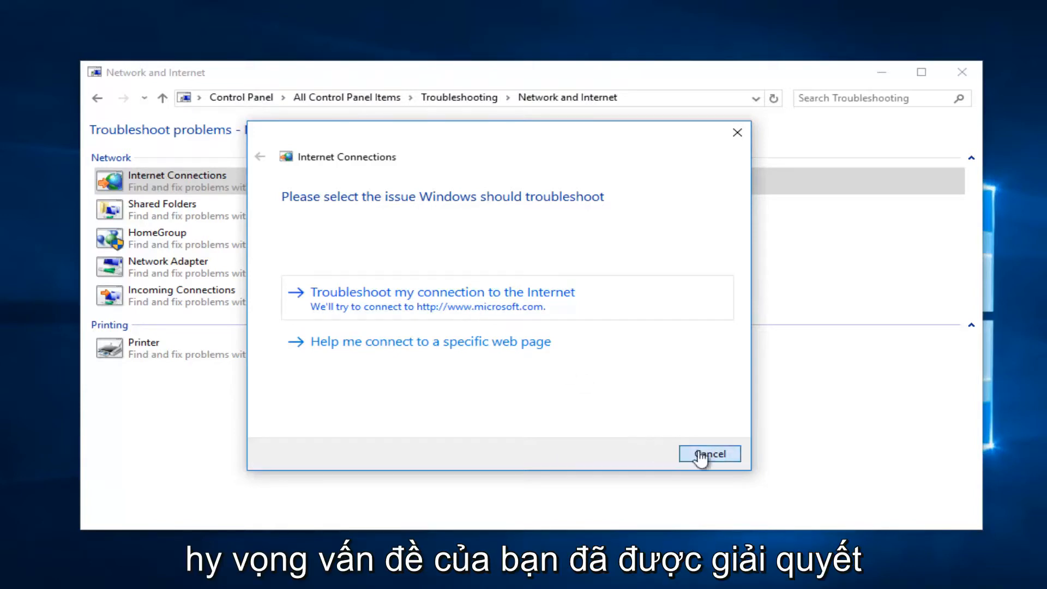
pyautogui.click(710, 454)
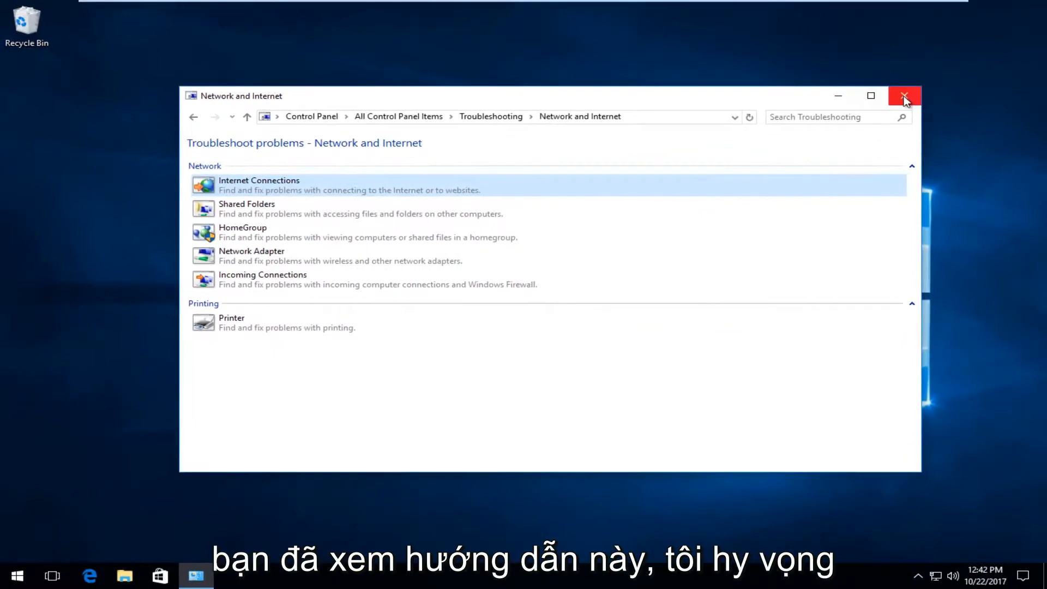
# Close the Network and Internet window, leaving the desktop clear.
pyautogui.click(904, 96)
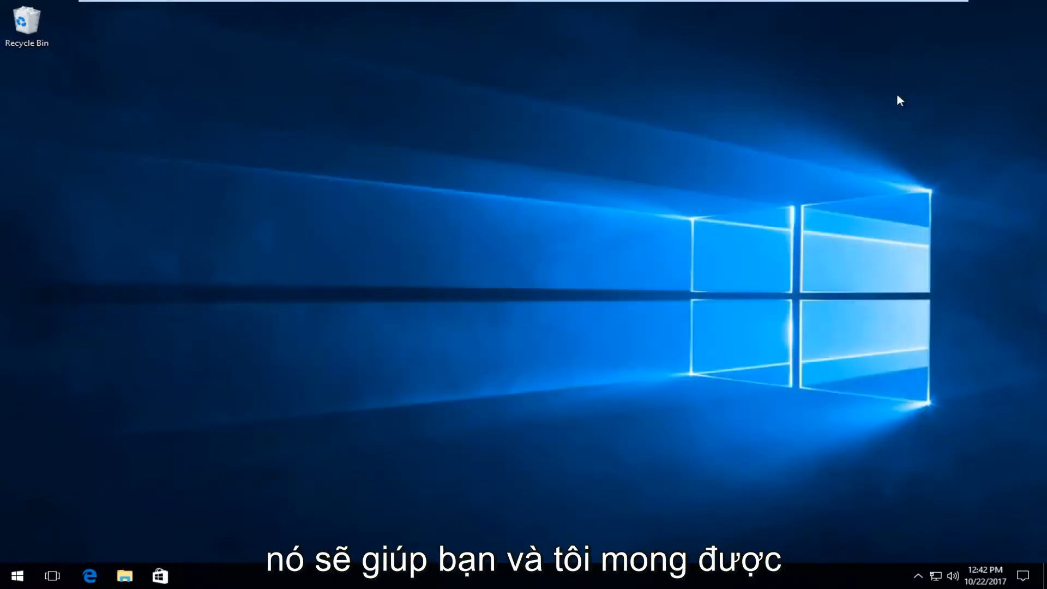